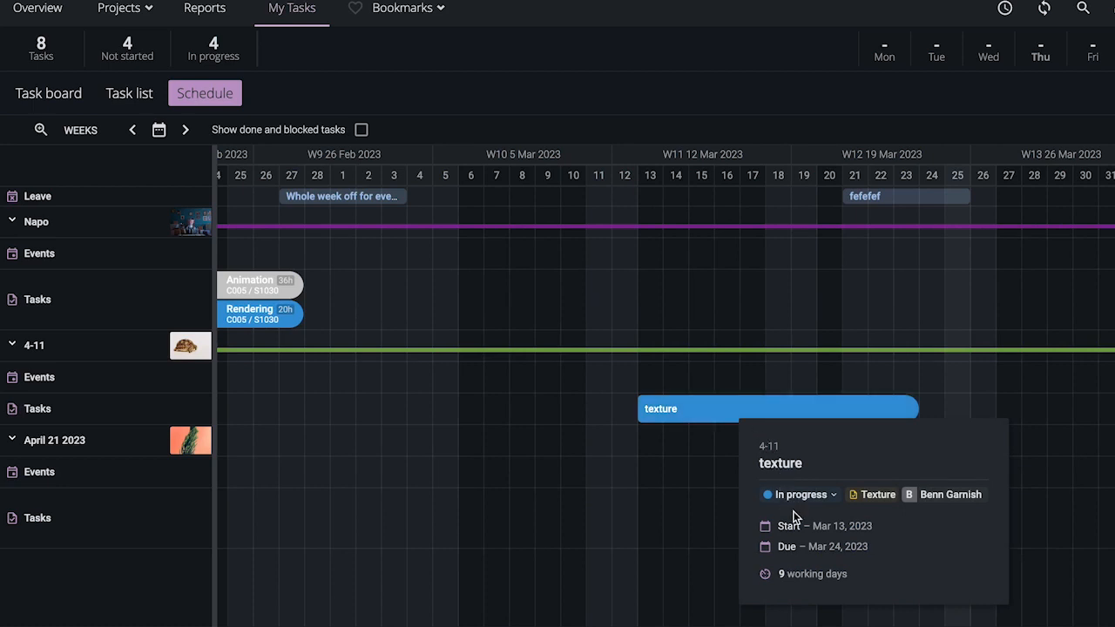
pyautogui.moveTo(874, 501)
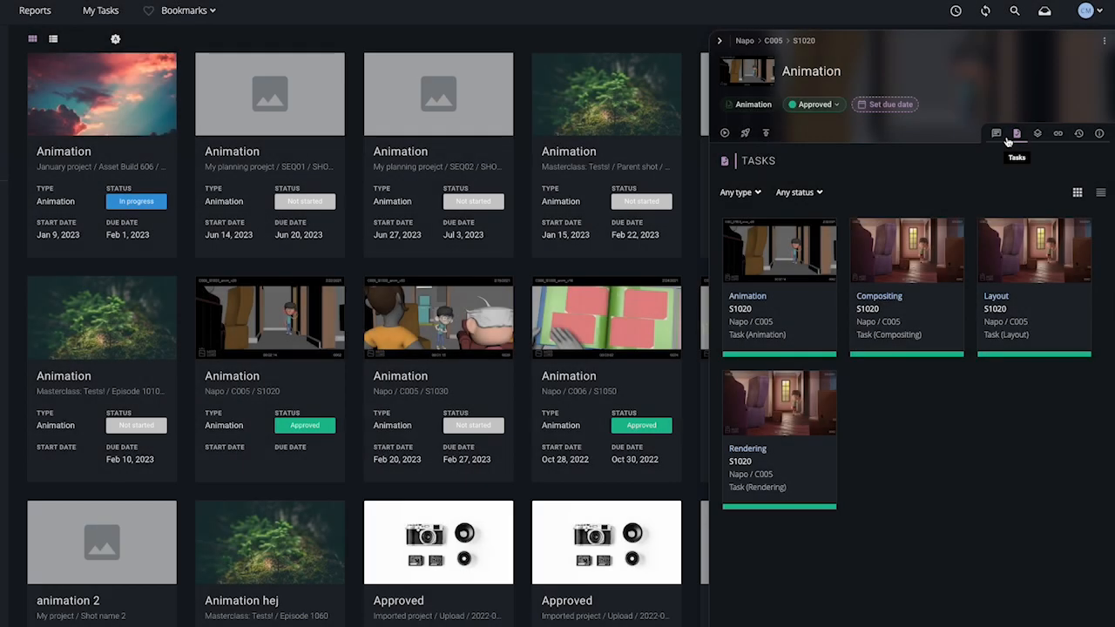
# Browse S1020 Animation's versions and Layout/Rendering links, then detach the sidebar into a floating panel
pyautogui.click(1058, 133)
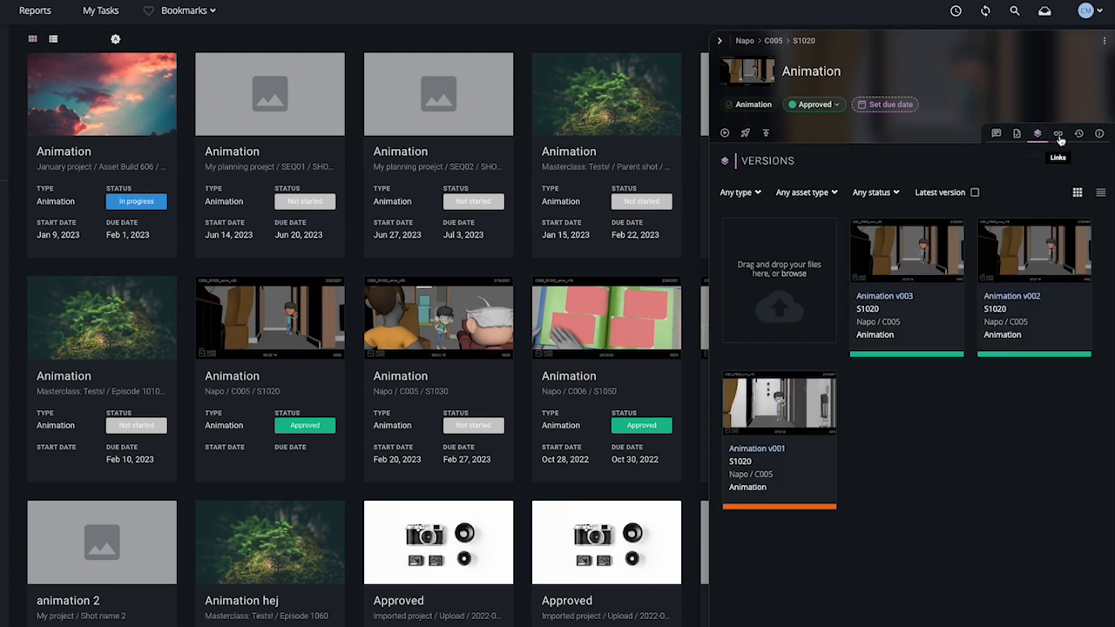
pyautogui.click(1058, 133)
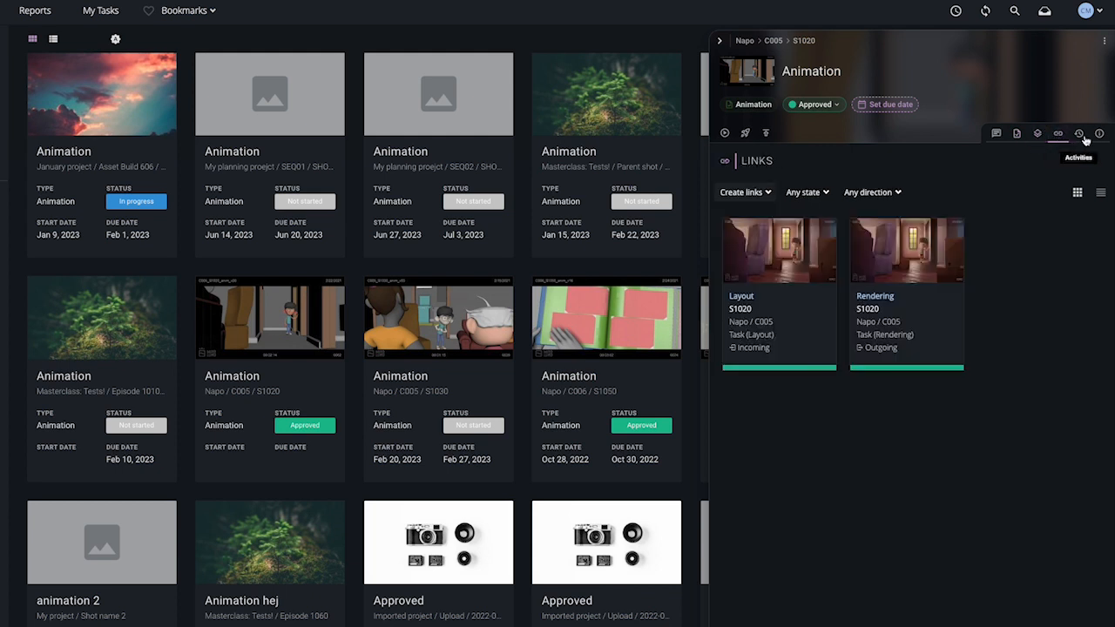
pyautogui.click(1103, 41)
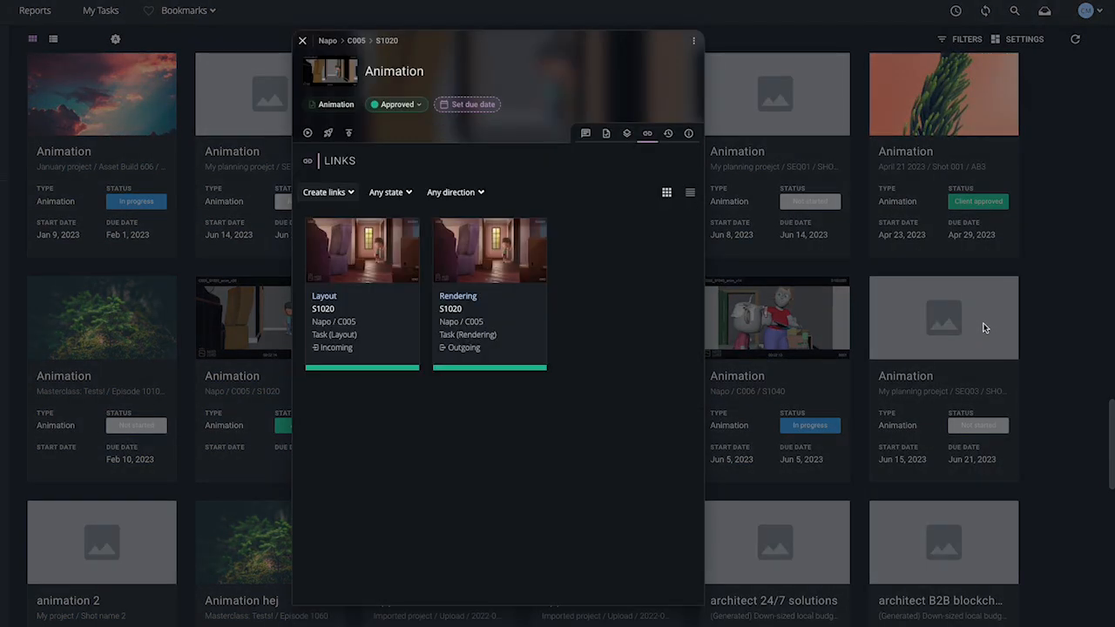
pyautogui.click(585, 133)
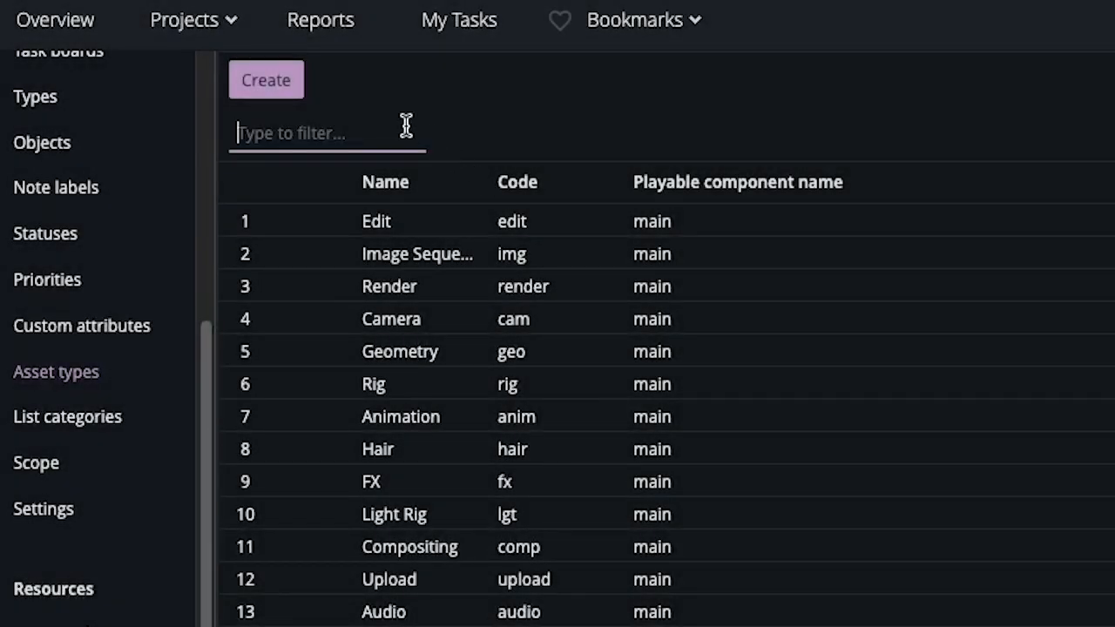
# Filter the asset types settings list by typing 'came' to show Camera
pyautogui.write('came')
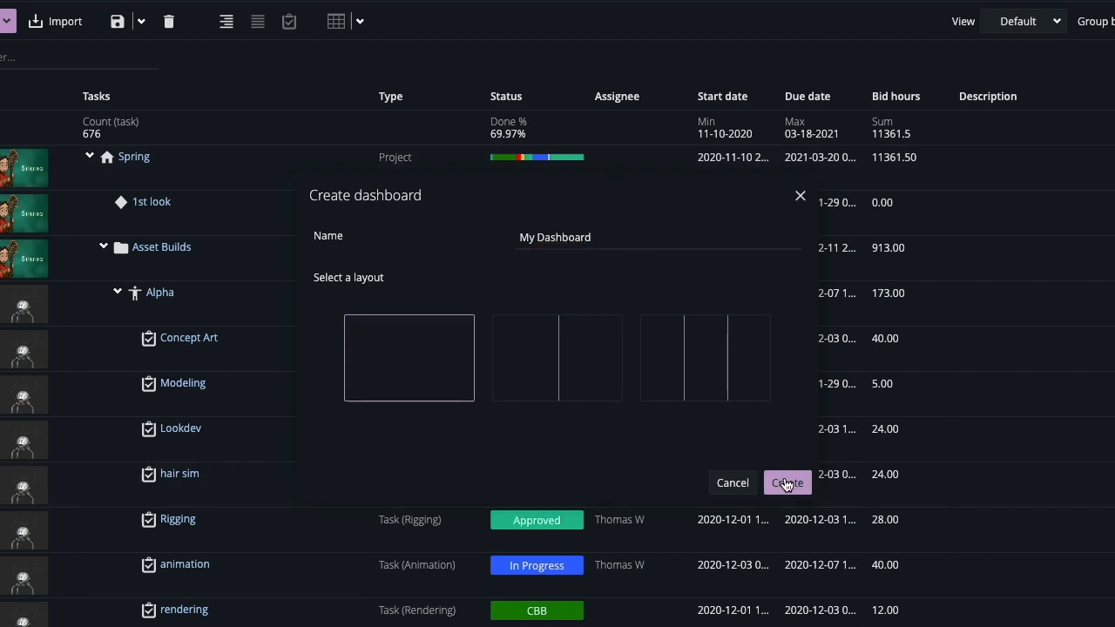
# Create the single-column My Dashboard and reach its 17-option widget catalogue
pyautogui.click(787, 482)
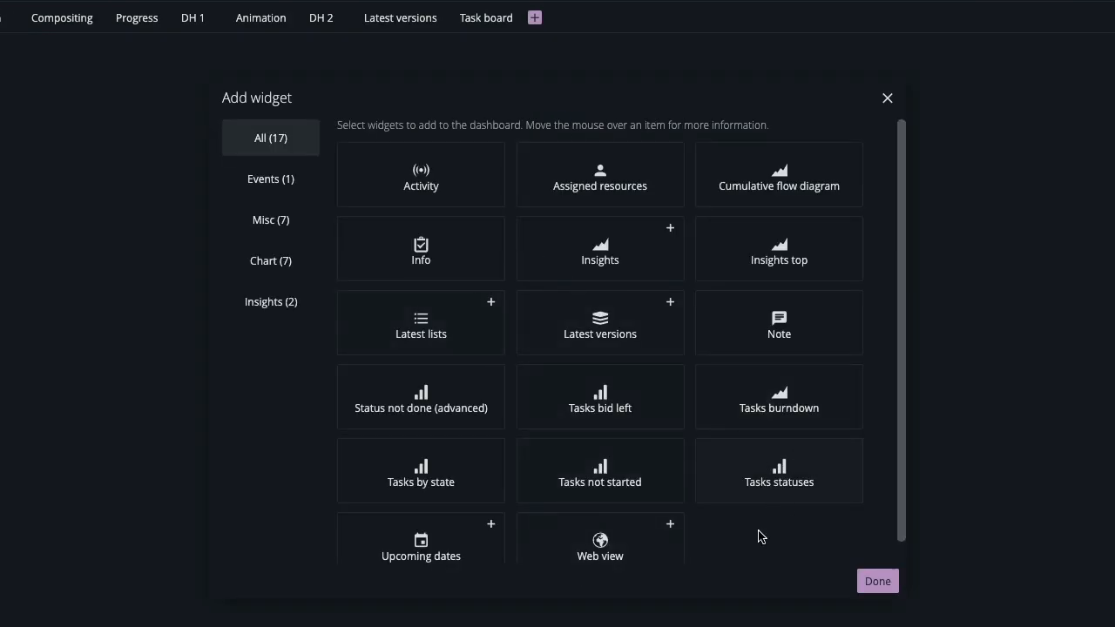